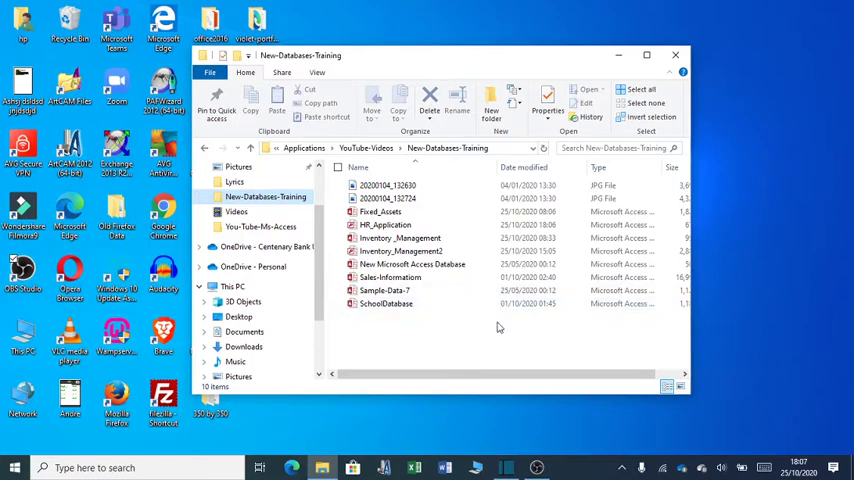
{"action": "mouse_move", "coordinate": [504, 336]}
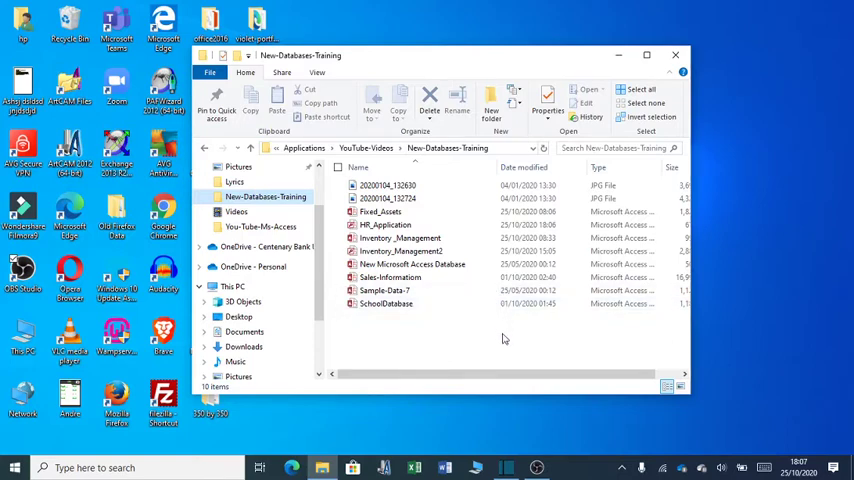
{"action": "mouse_move", "coordinate": [638, 320]}
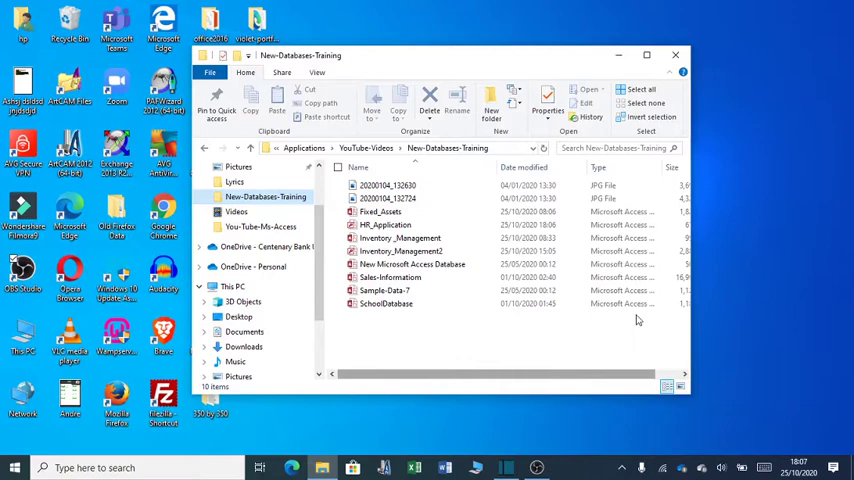
Select the Fixed_Assets database file in the New-Database-Training folder
{"action": "left_click", "coordinate": [382, 212]}
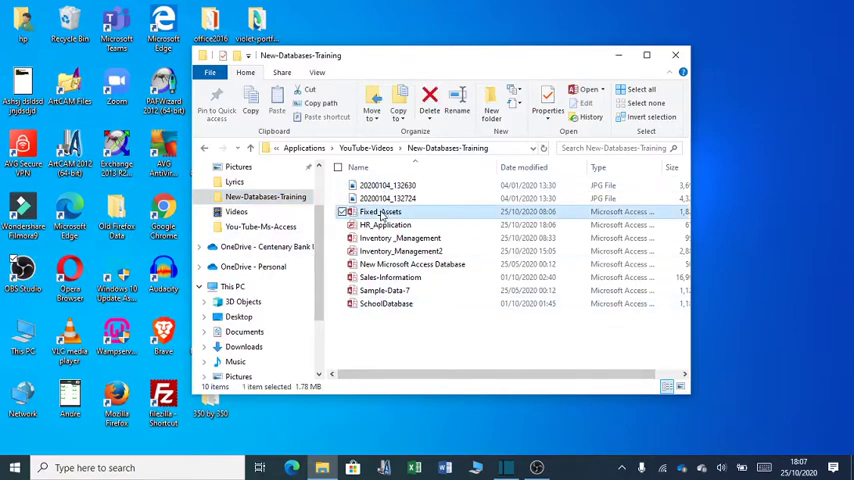
Open the Fixed_Assets database in Access so its Main Form loads
{"action": "double_click", "coordinate": [380, 212]}
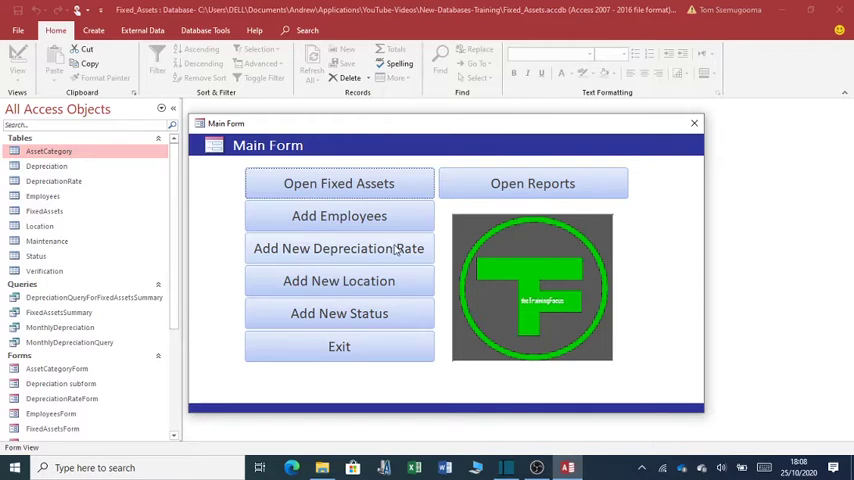
{"action": "mouse_move", "coordinate": [396, 258]}
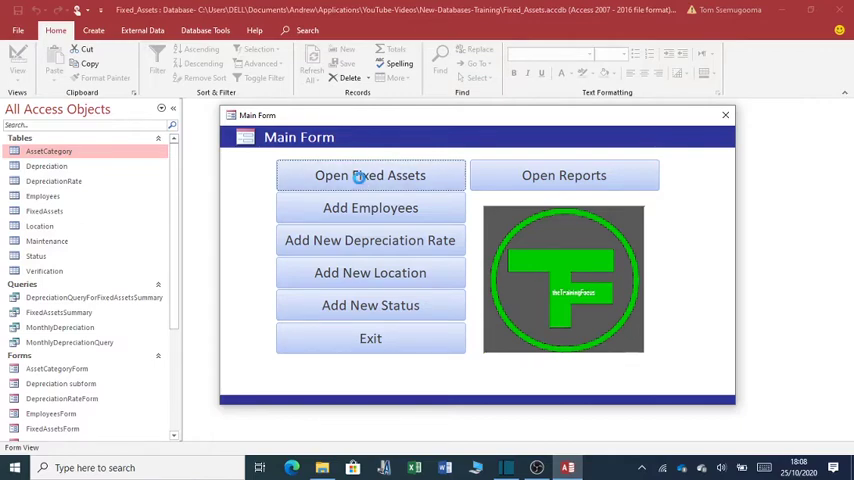
{"action": "left_click", "coordinate": [370, 176]}
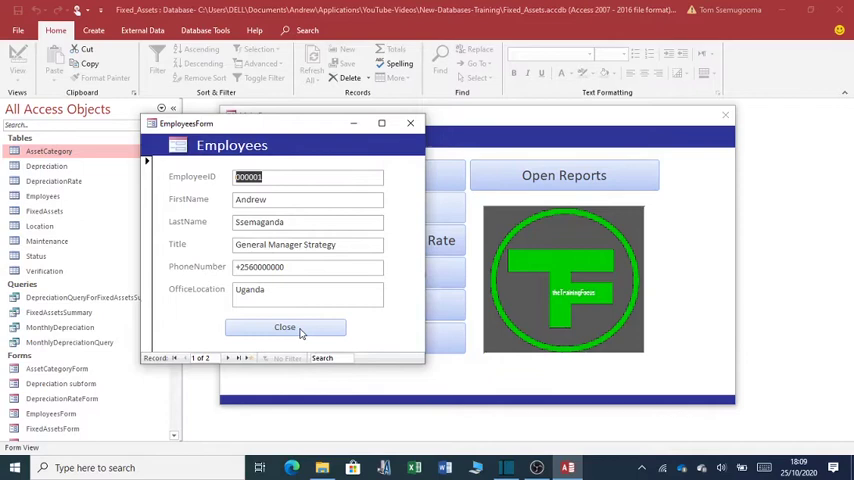
{"action": "left_click", "coordinate": [284, 328]}
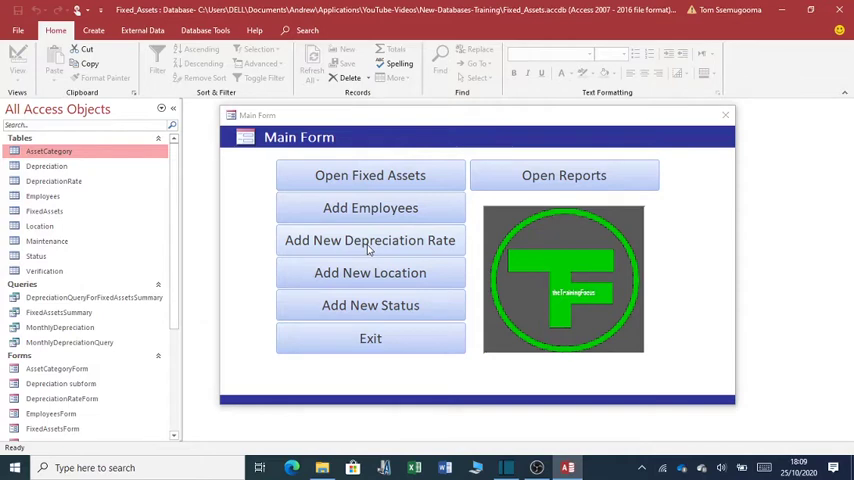
{"action": "left_click", "coordinate": [370, 240]}
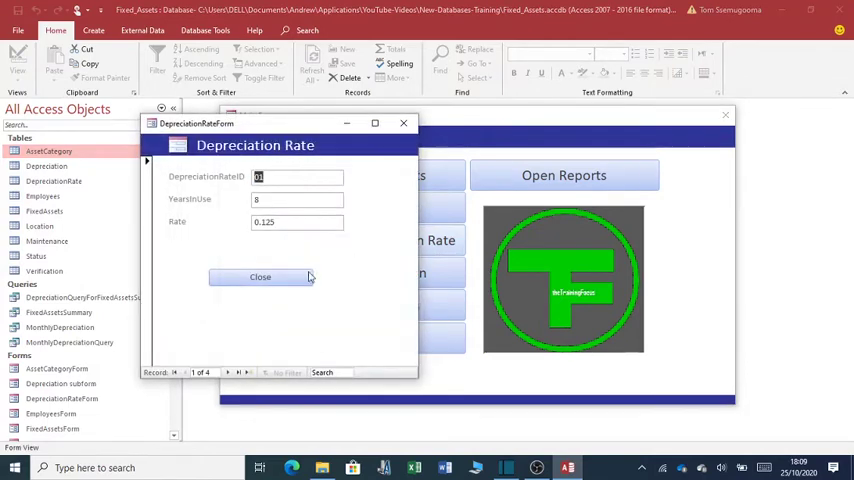
{"action": "mouse_move", "coordinate": [260, 276]}
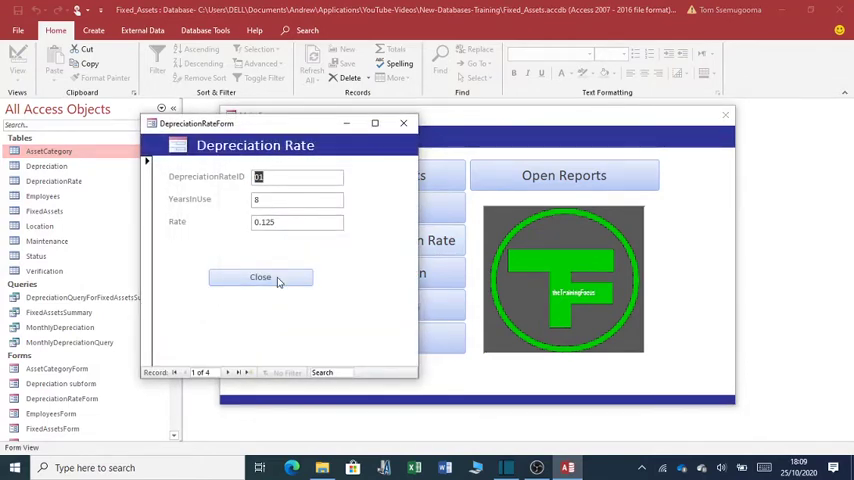
{"action": "left_click", "coordinate": [260, 276]}
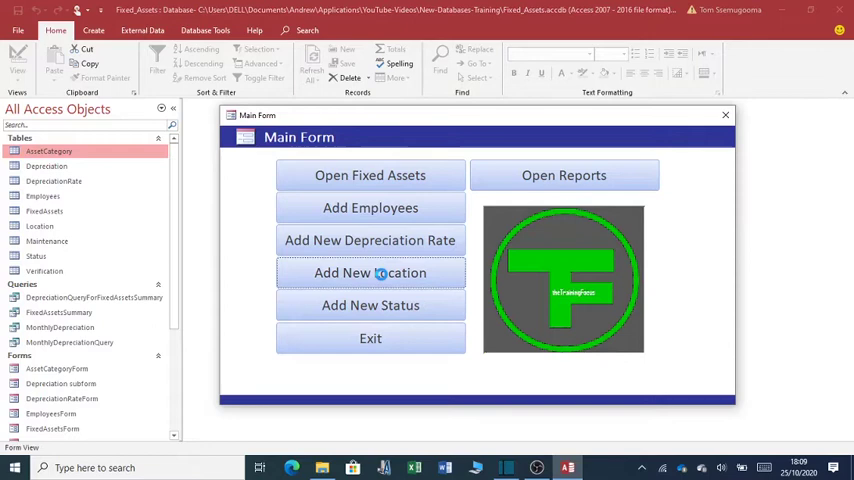
{"action": "left_click", "coordinate": [370, 272]}
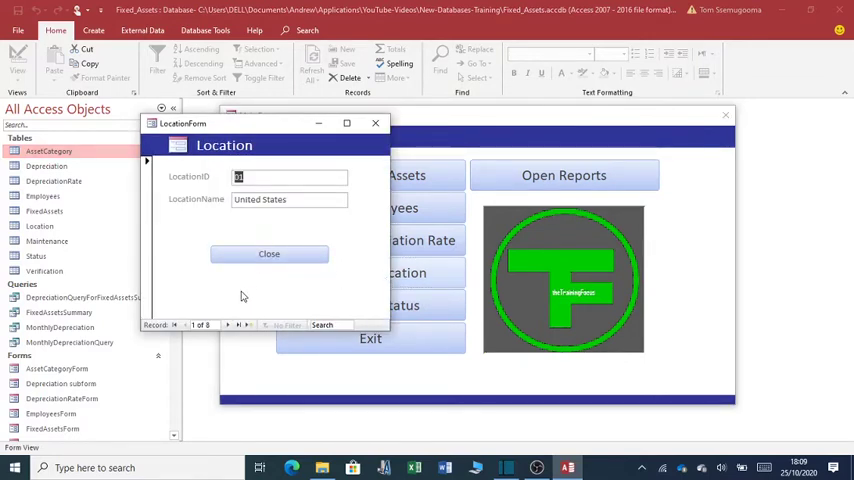
{"action": "left_click", "coordinate": [268, 252]}
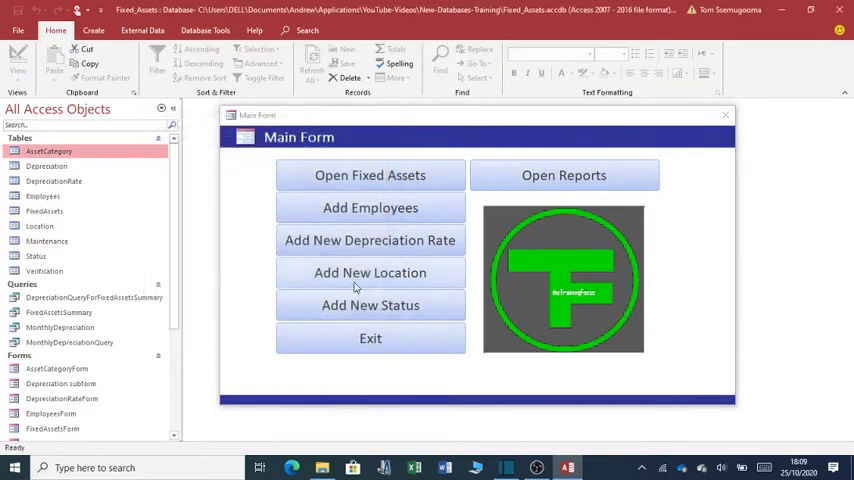
{"action": "mouse_move", "coordinate": [584, 264]}
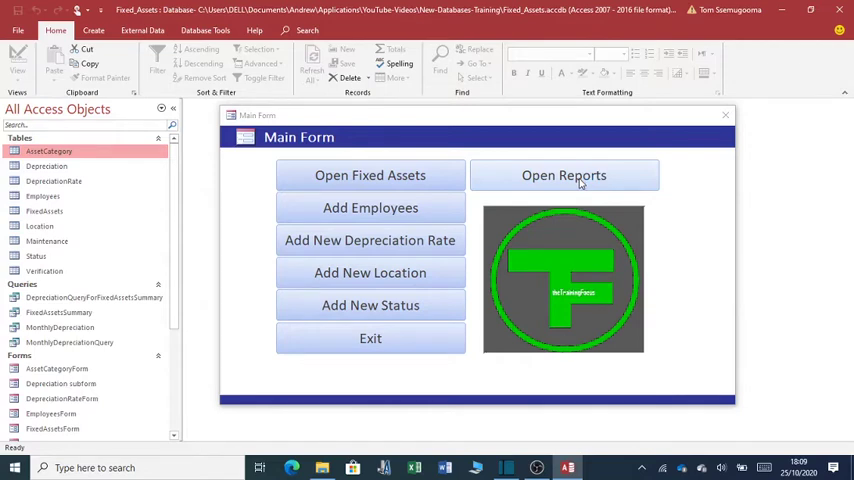
{"action": "mouse_move", "coordinate": [576, 180]}
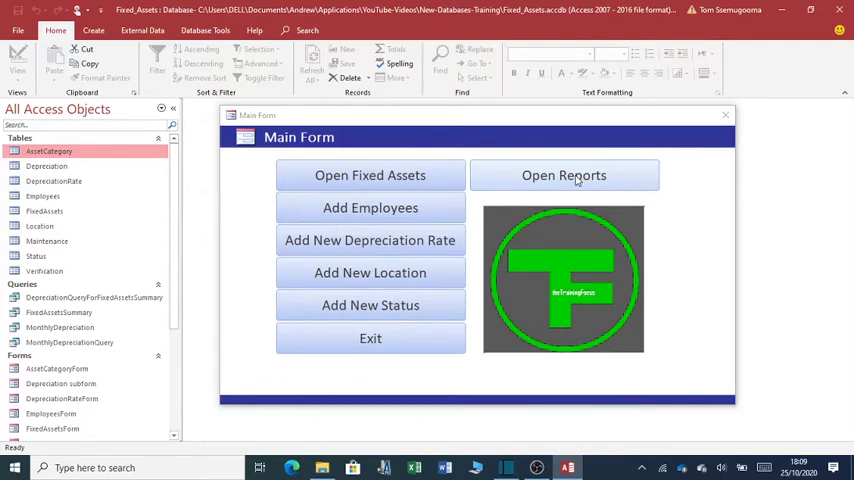
Preview the Reports form from the Main Form, then close it
{"action": "left_click", "coordinate": [564, 176]}
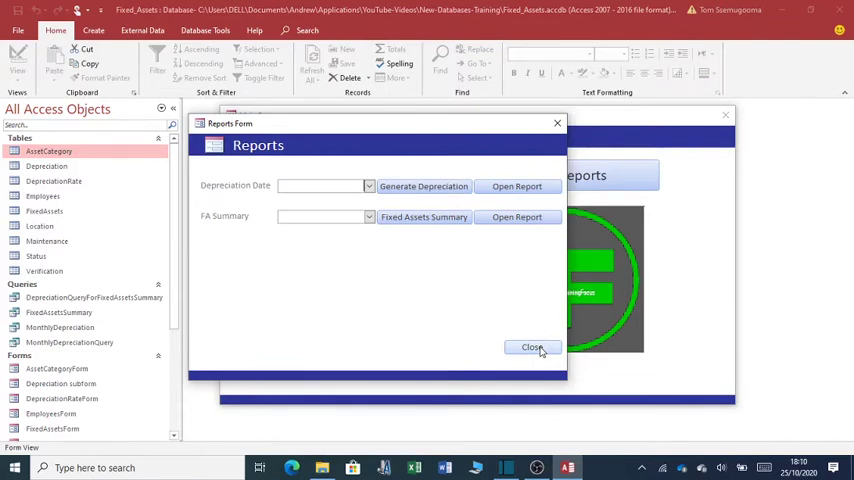
{"action": "left_click", "coordinate": [532, 348]}
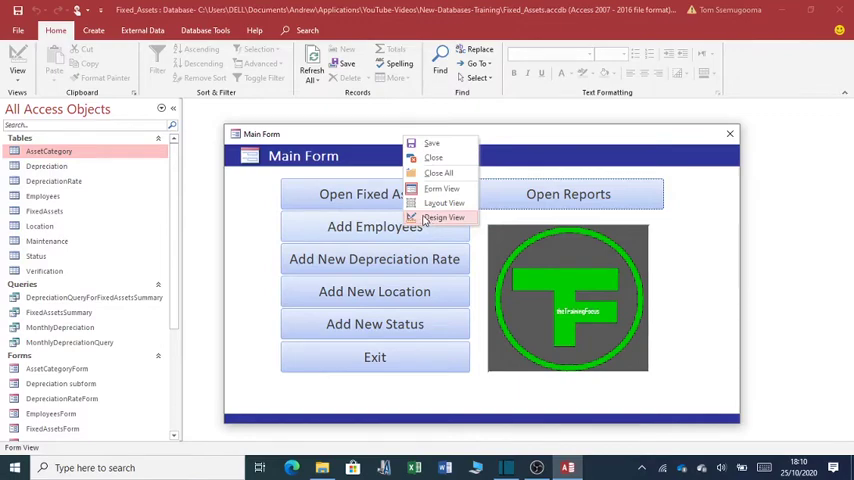
Switch the Main Form to Design View to inspect its layout
{"action": "left_click", "coordinate": [444, 216]}
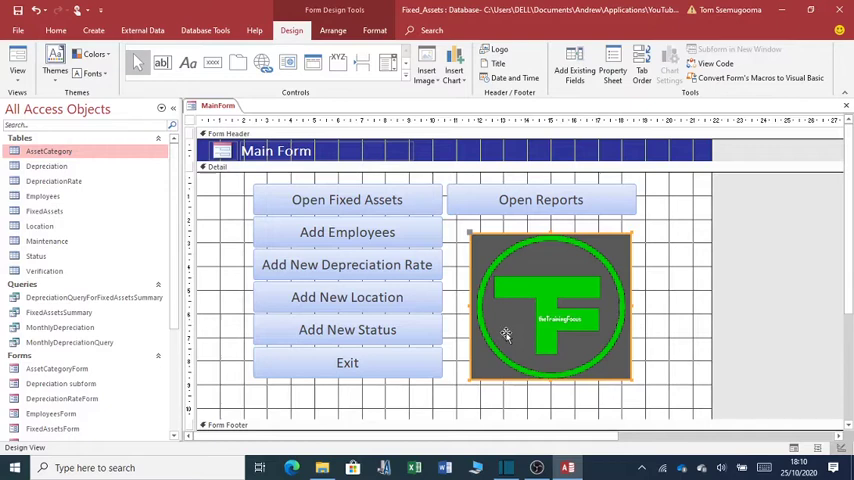
{"action": "mouse_move", "coordinate": [500, 330]}
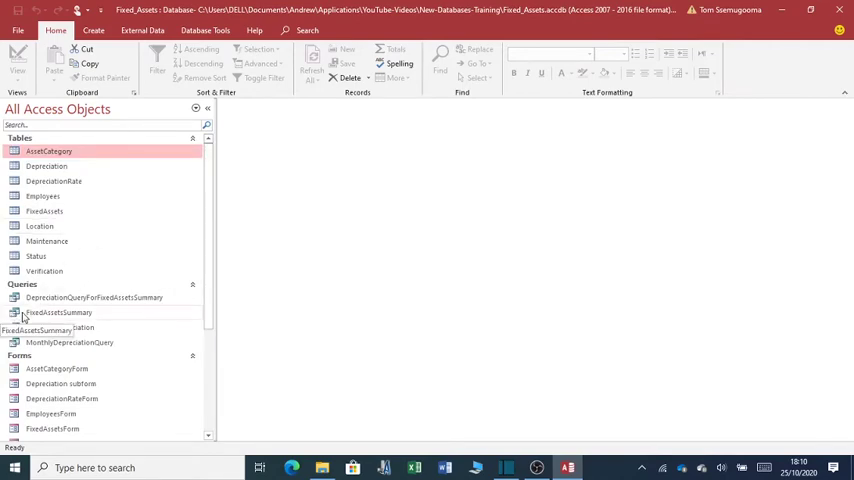
Filter the Navigation Pane to show only the database's forms
{"action": "scroll", "scroll_direction": "down", "scroll_amount": 3}
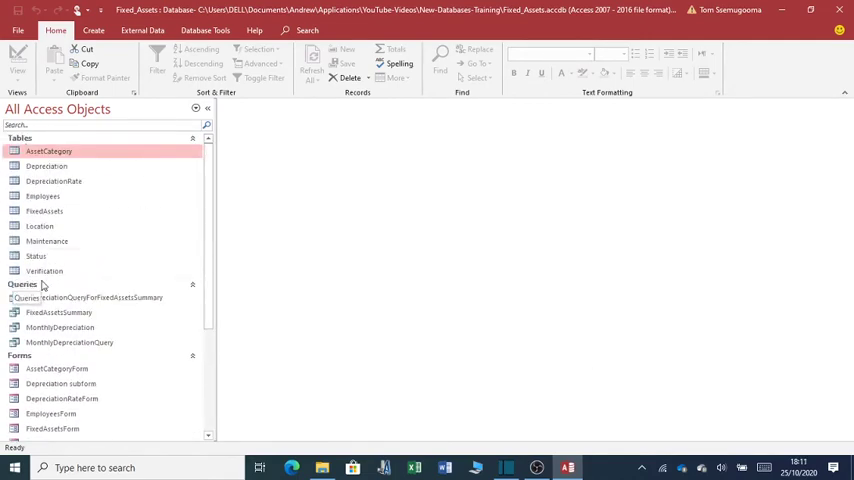
{"action": "scroll", "scroll_direction": "down", "scroll_amount": 3}
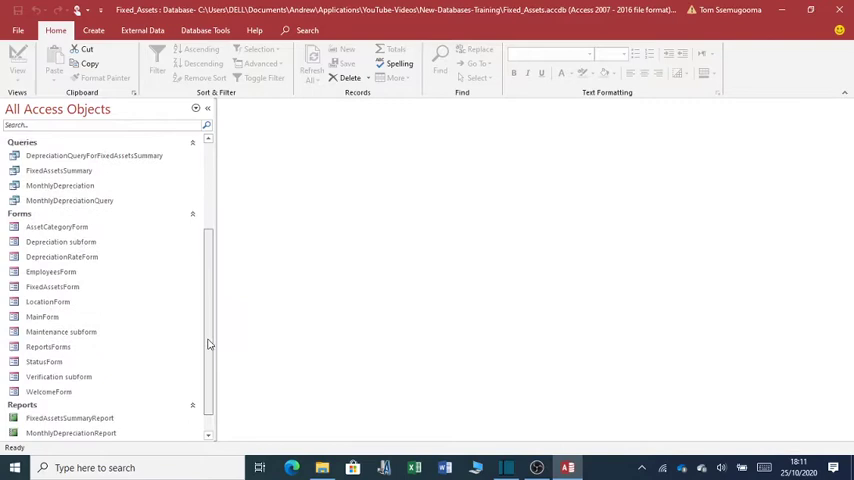
{"action": "mouse_move", "coordinate": [210, 300]}
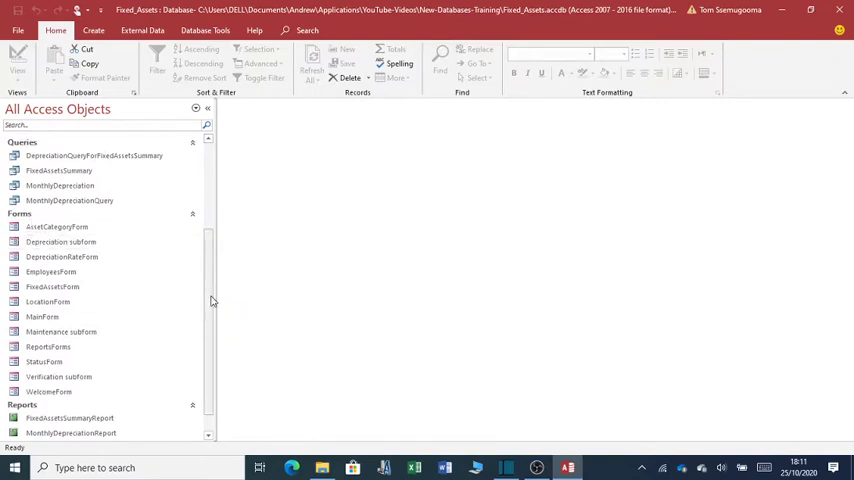
{"action": "scroll", "scroll_direction": "down", "scroll_amount": 3}
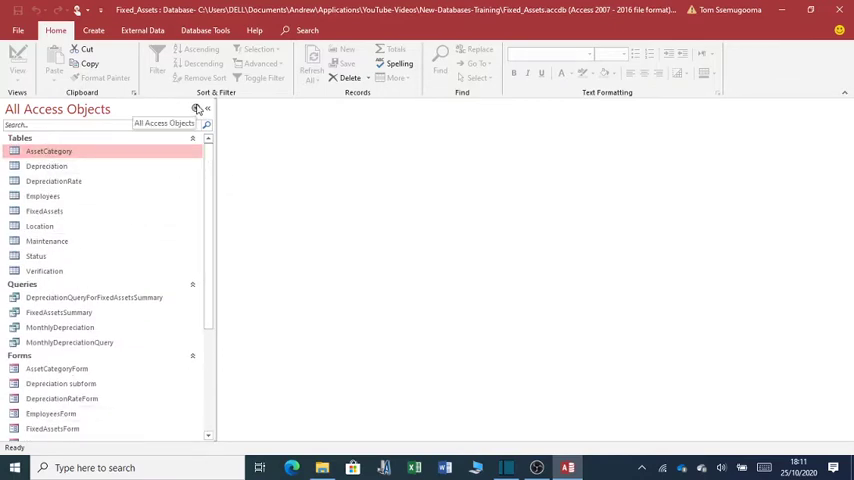
{"action": "left_click", "coordinate": [196, 108]}
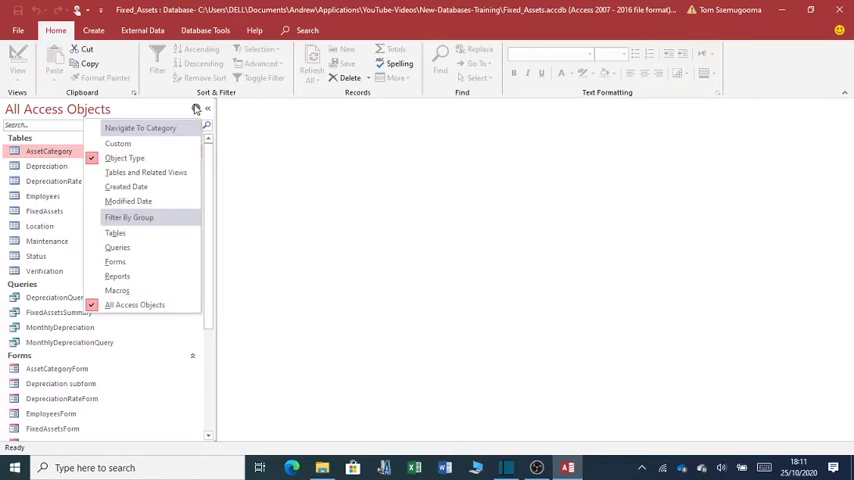
{"action": "mouse_move", "coordinate": [118, 276]}
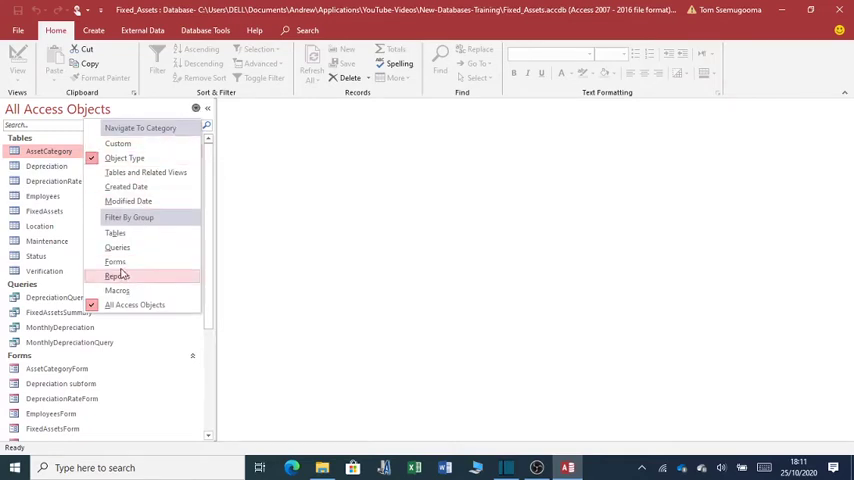
{"action": "left_click", "coordinate": [116, 262]}
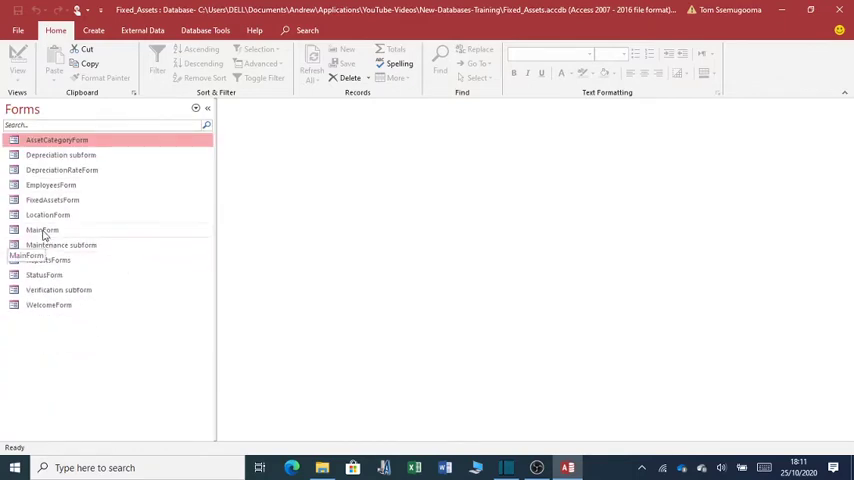
Open MainForm from the Navigation Pane in Form View
{"action": "double_click", "coordinate": [44, 230]}
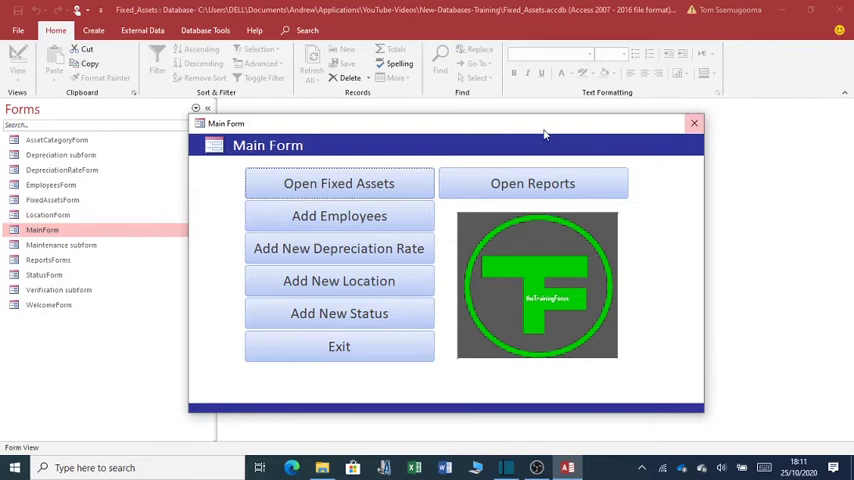
{"action": "mouse_move", "coordinate": [408, 132]}
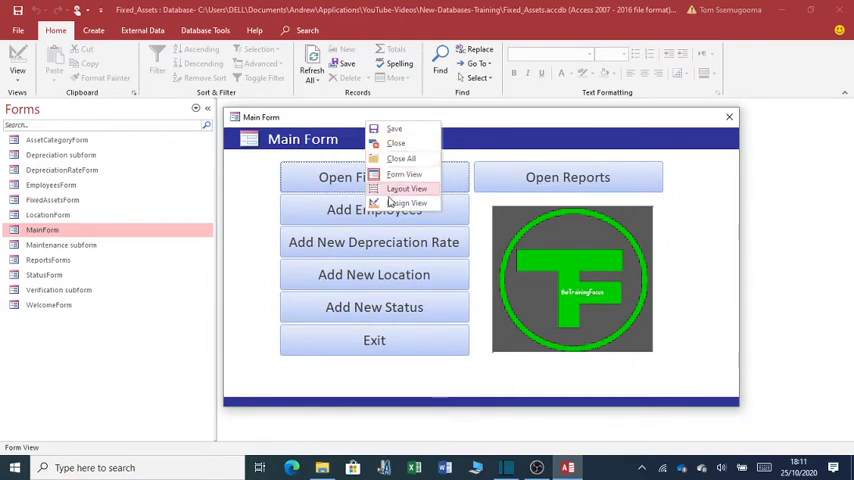
{"action": "mouse_move", "coordinate": [408, 204]}
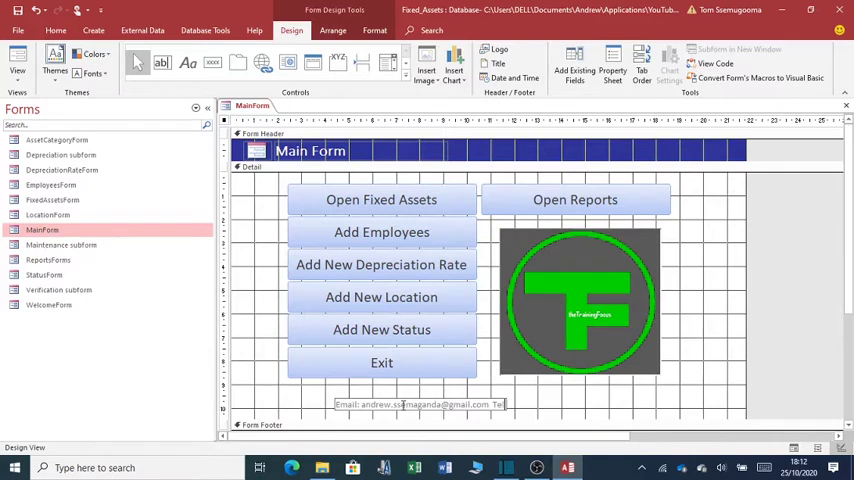
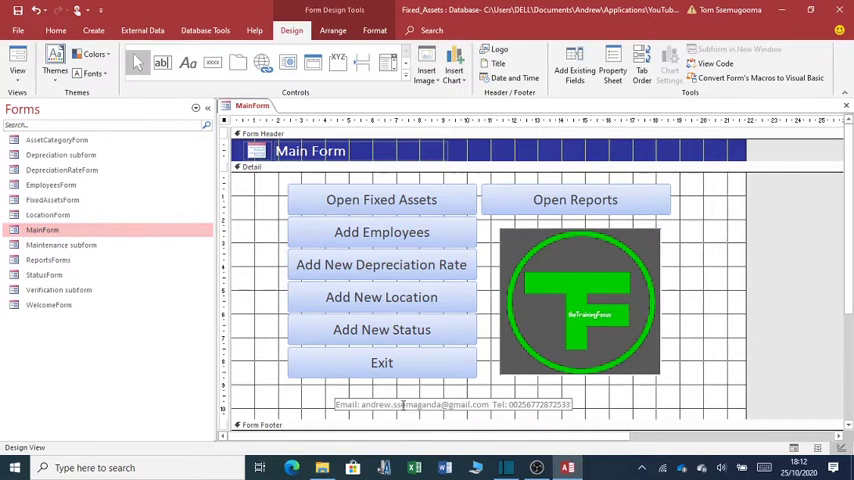
Enter the email and telephone contact line in the Main Form footer text box
{"action": "left_click", "coordinate": [450, 404]}
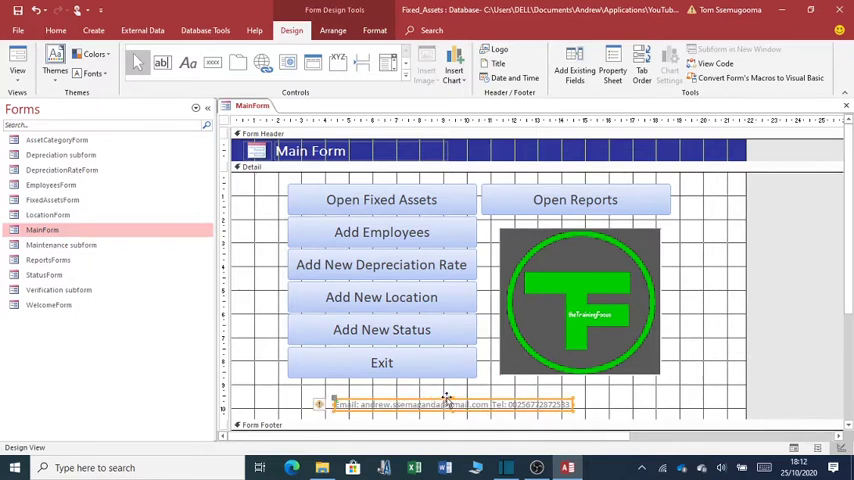
{"action": "left_click", "coordinate": [456, 404]}
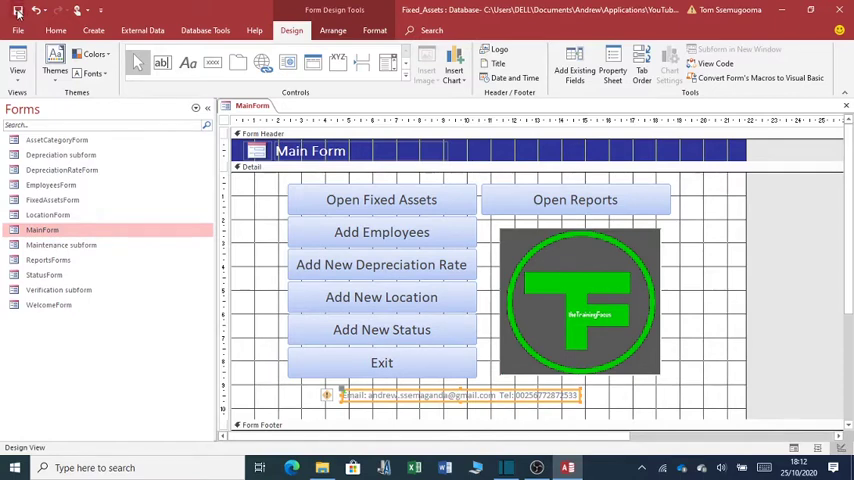
{"action": "mouse_move", "coordinate": [844, 108]}
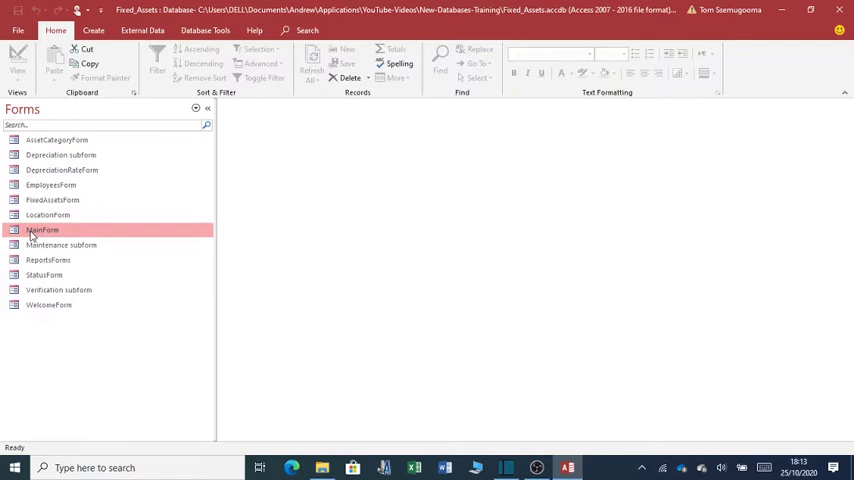
Reopen MainForm in Form View and check the footer shows email and telephone
{"action": "double_click", "coordinate": [42, 230]}
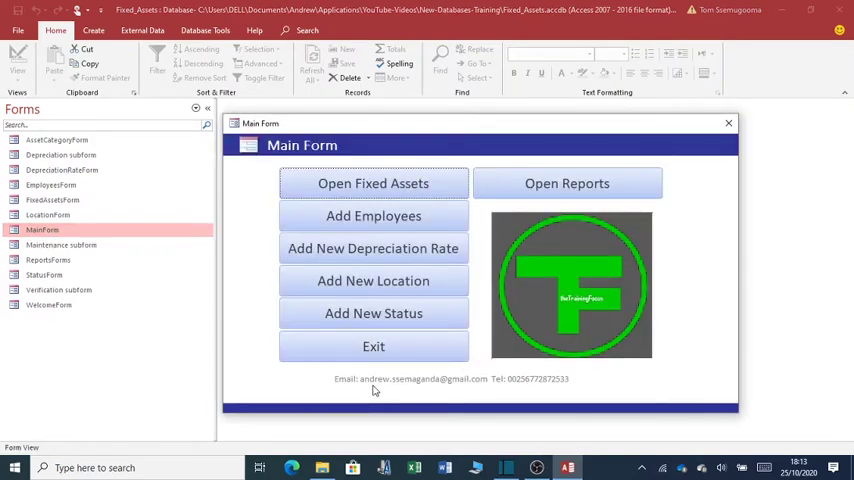
{"action": "mouse_move", "coordinate": [554, 390]}
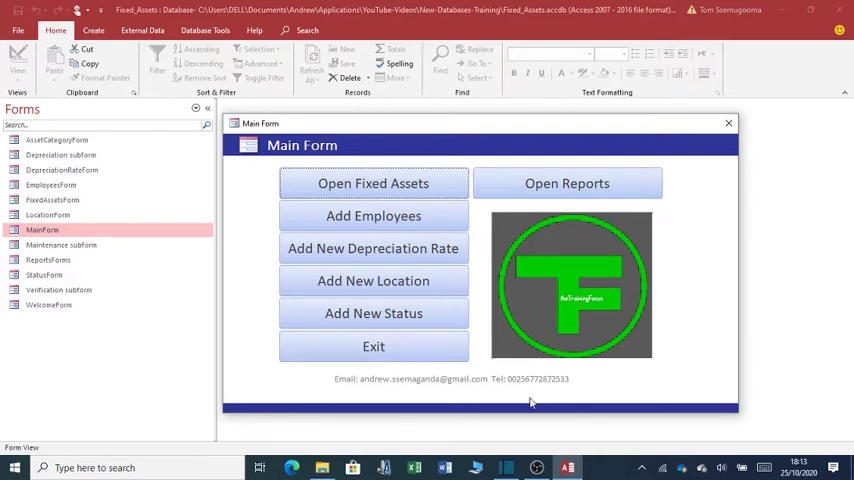
{"action": "left_click_drag", "start_coordinate": [260, 122], "coordinate": [336, 134]}
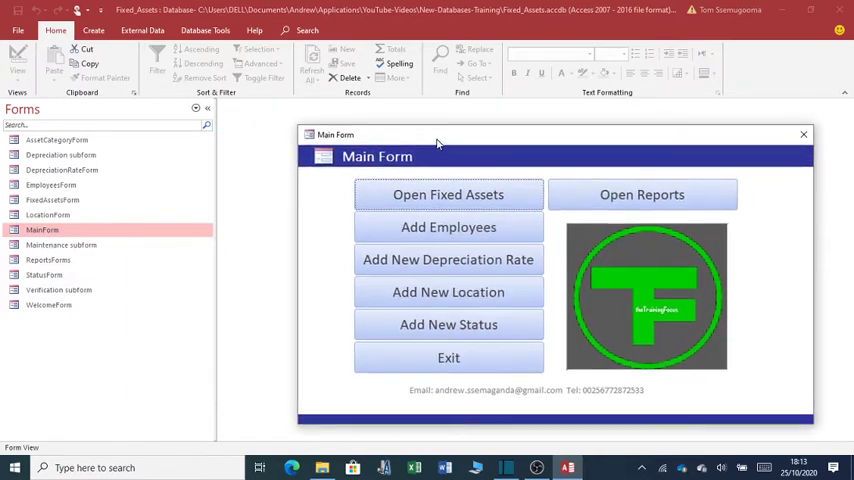
{"action": "left_click_drag", "start_coordinate": [436, 134], "coordinate": [410, 128]}
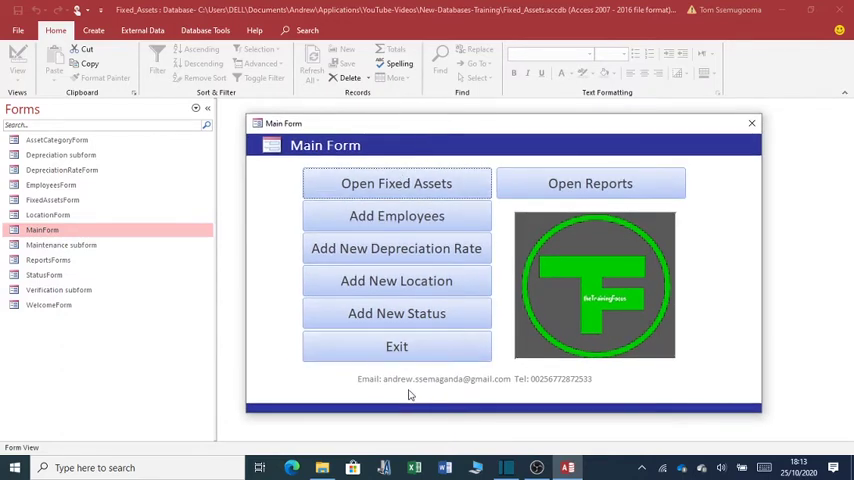
{"action": "mouse_move", "coordinate": [488, 388]}
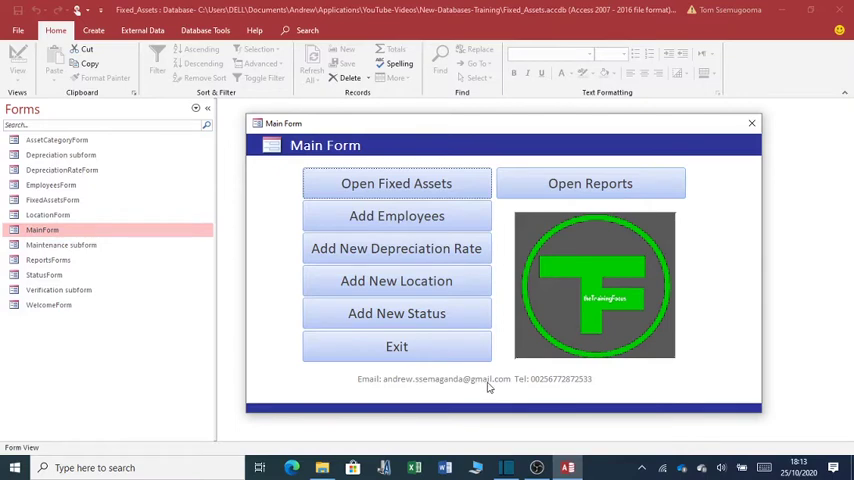
{"action": "mouse_move", "coordinate": [544, 392]}
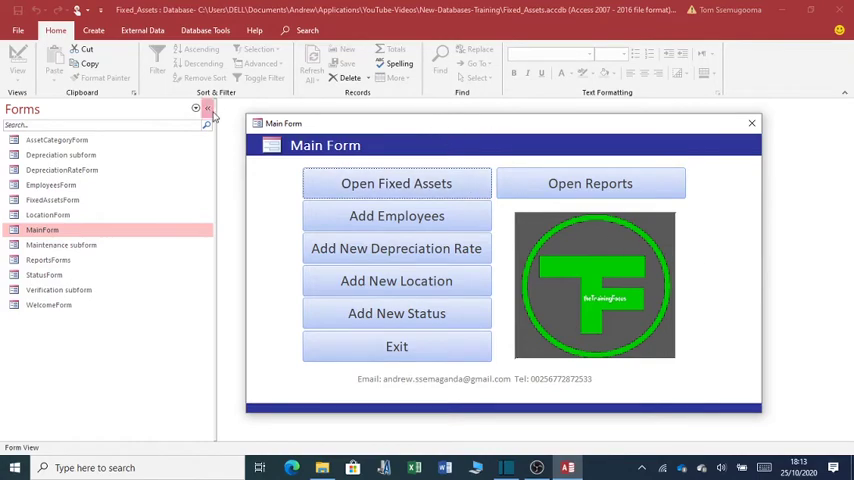
Bring up the Main Form tab's view options to return to Design View
{"action": "right_click", "coordinate": [284, 122]}
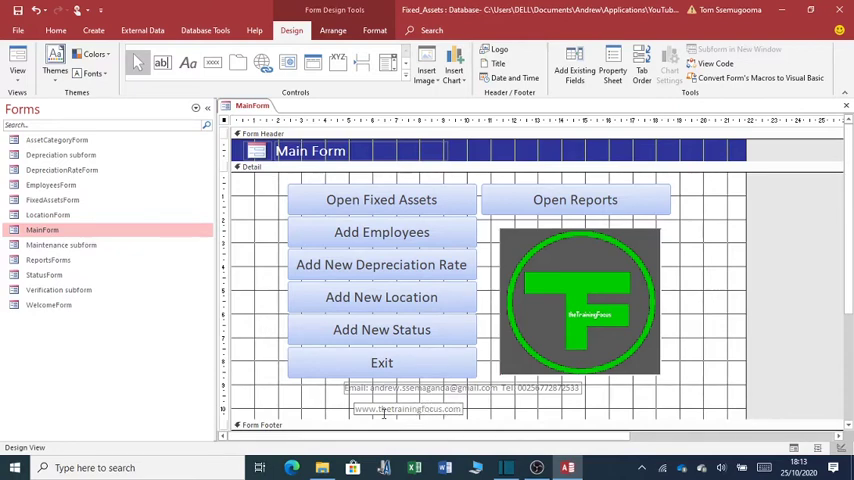
{"action": "mouse_move", "coordinate": [494, 420]}
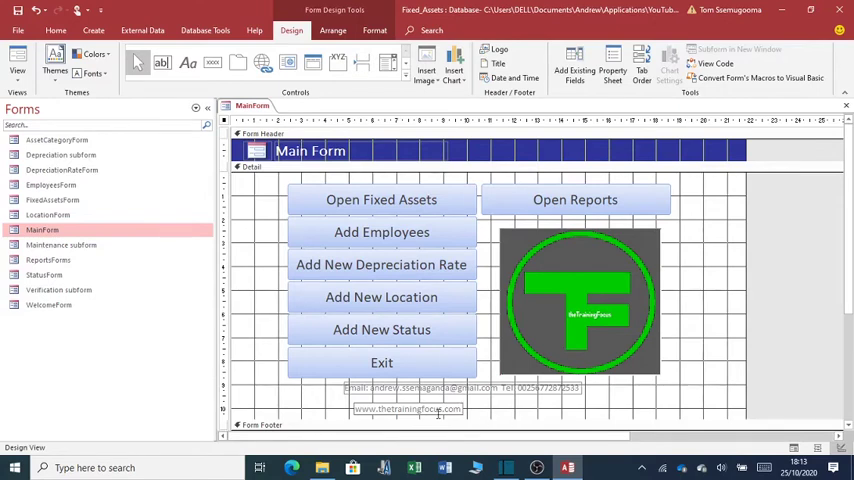
Adjust the website address line beneath the footer contact details
{"action": "left_click", "coordinate": [408, 408]}
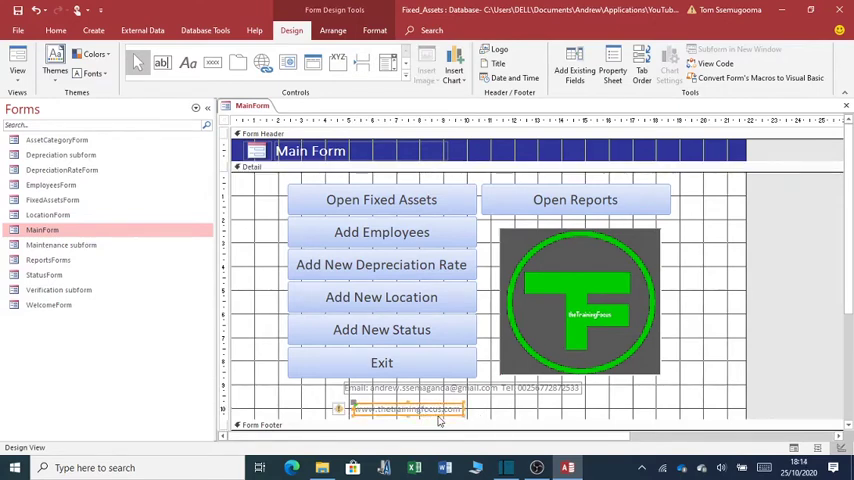
{"action": "left_click", "coordinate": [410, 408]}
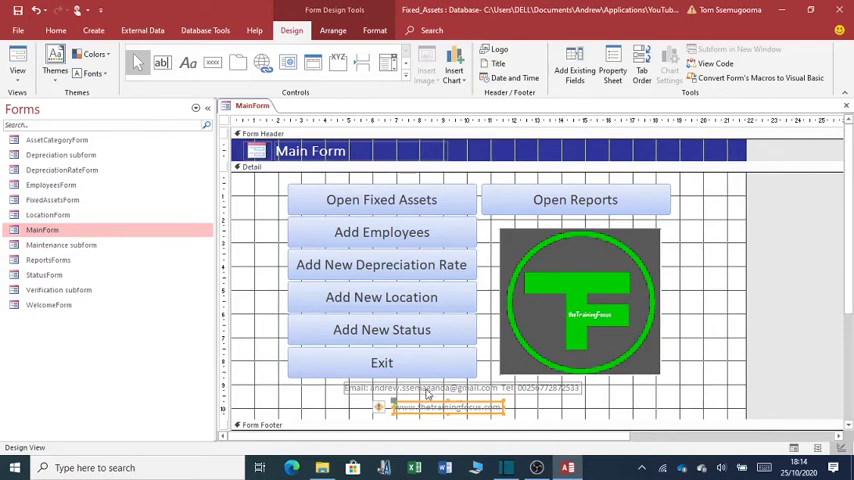
{"action": "mouse_move", "coordinate": [352, 436]}
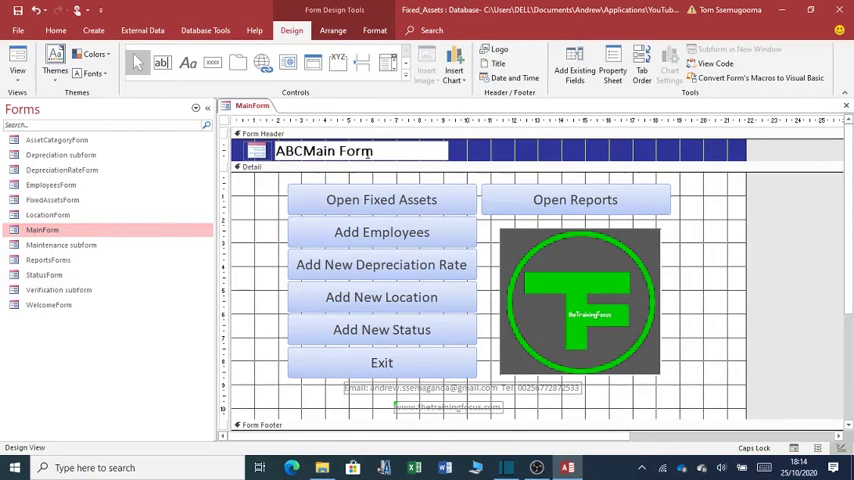
Set the header label to 'ABC LTD - Main Form' and close the form, saving changes
{"action": "type", "text": "ABC LTD - Main Form"}
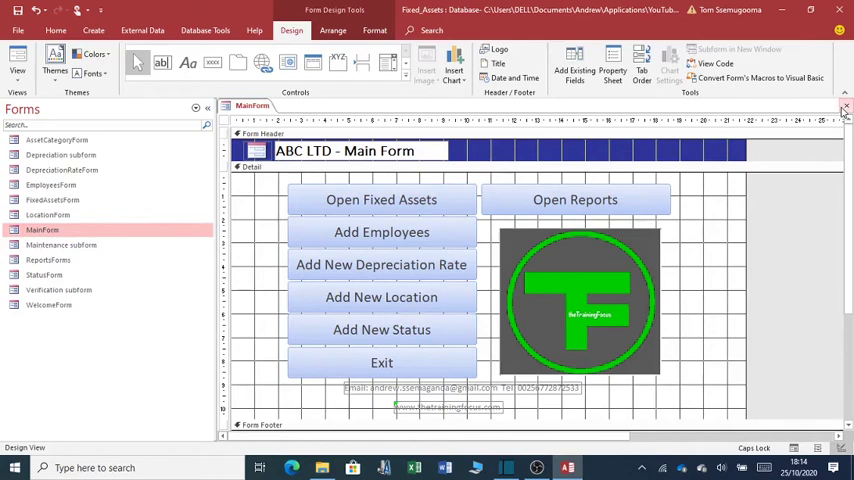
{"action": "left_click", "coordinate": [844, 104]}
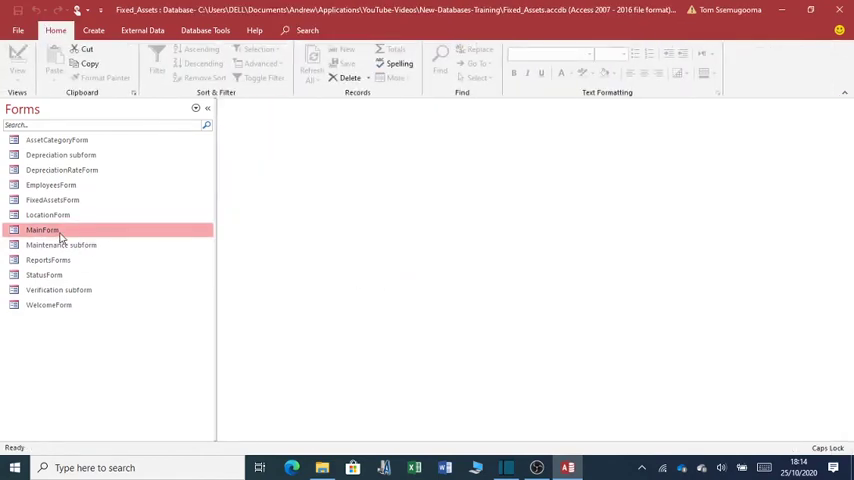
Reopen MainForm in Form View to check the new title and contact footer
{"action": "double_click", "coordinate": [42, 228]}
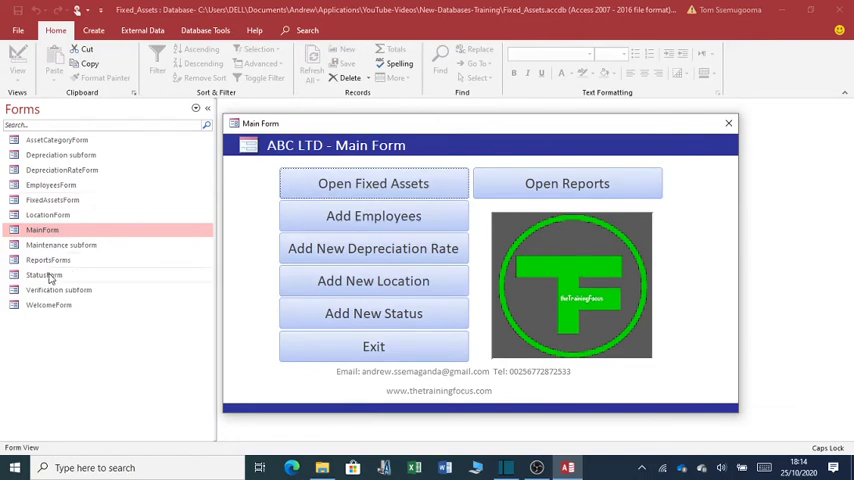
{"action": "mouse_move", "coordinate": [640, 196]}
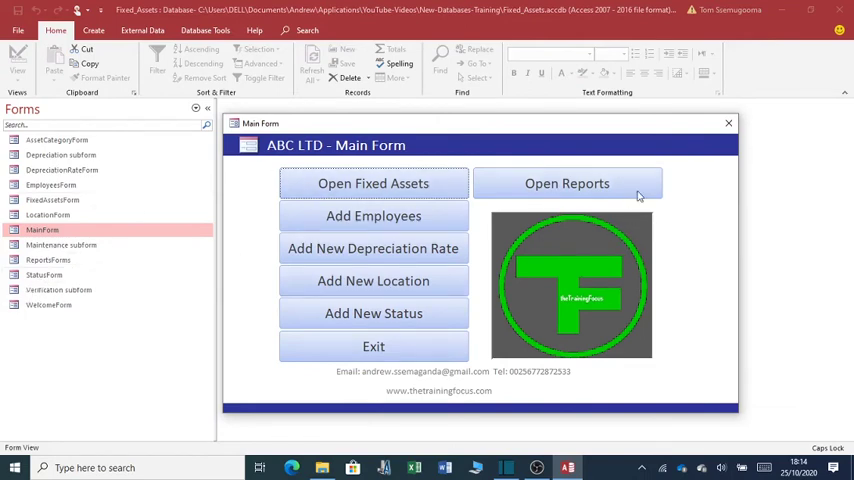
{"action": "mouse_move", "coordinate": [728, 146]}
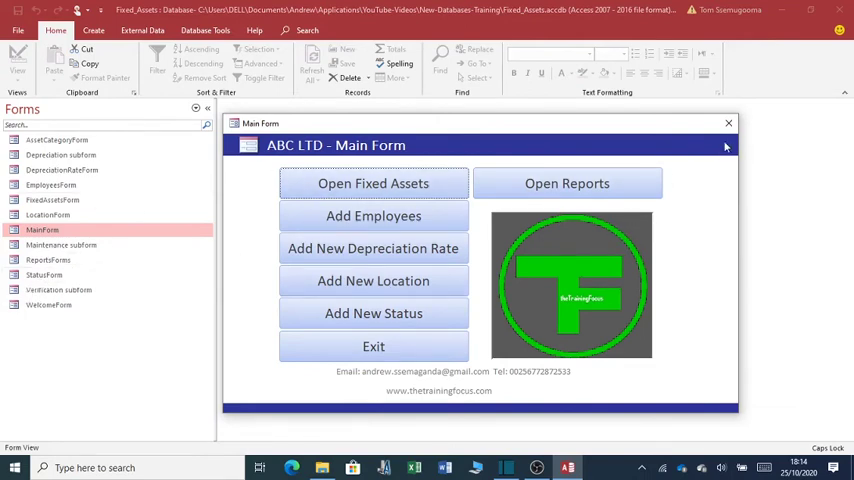
{"action": "mouse_move", "coordinate": [728, 122]}
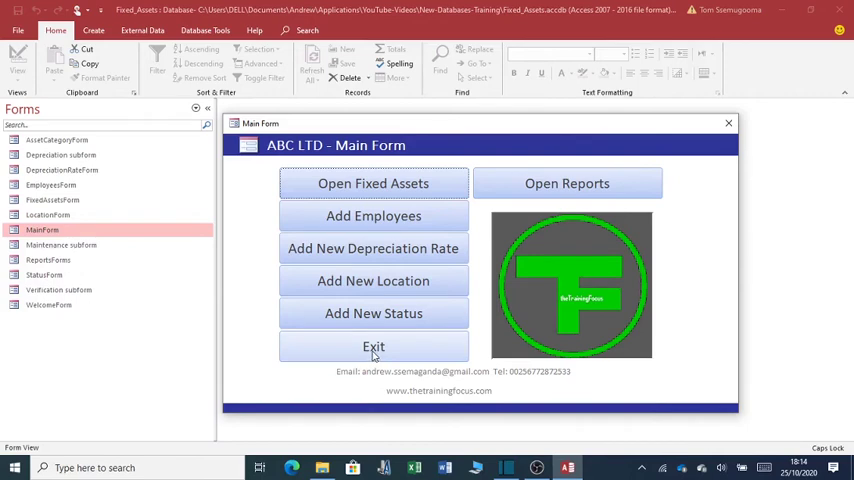
{"action": "mouse_move", "coordinate": [728, 122]}
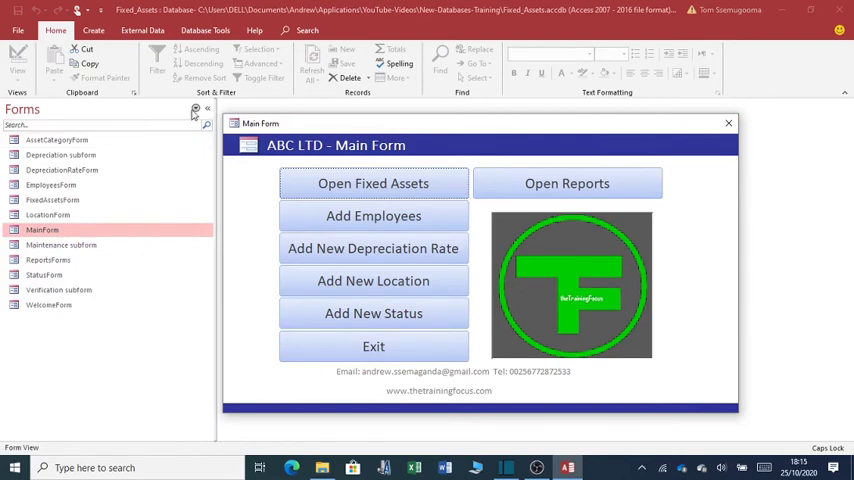
List only tables in the Navigation Pane and view the Employees table in Design View
{"action": "left_click", "coordinate": [196, 110]}
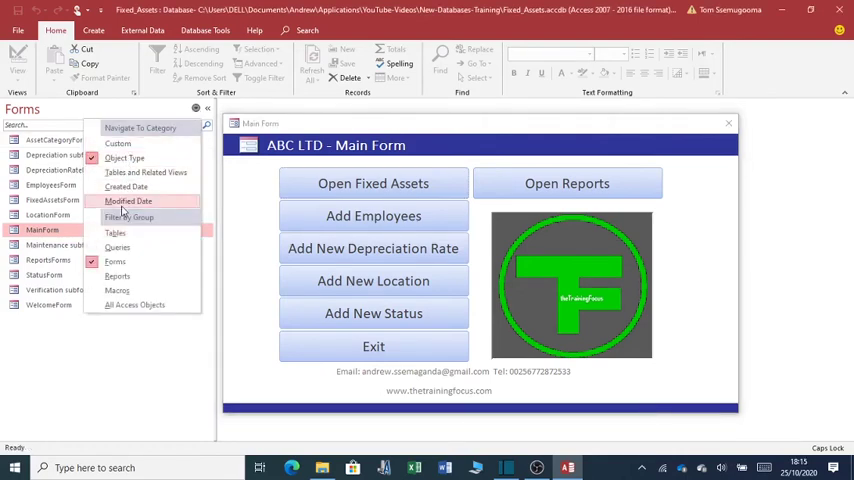
{"action": "left_click", "coordinate": [116, 232]}
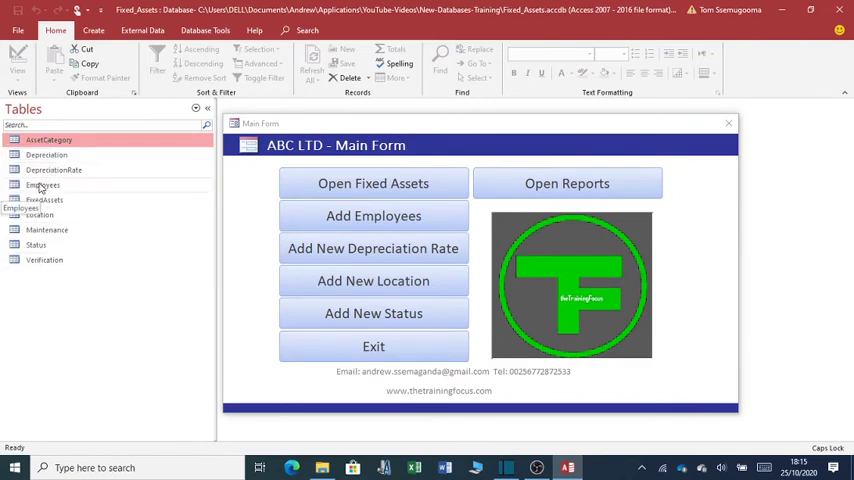
{"action": "left_click", "coordinate": [44, 184]}
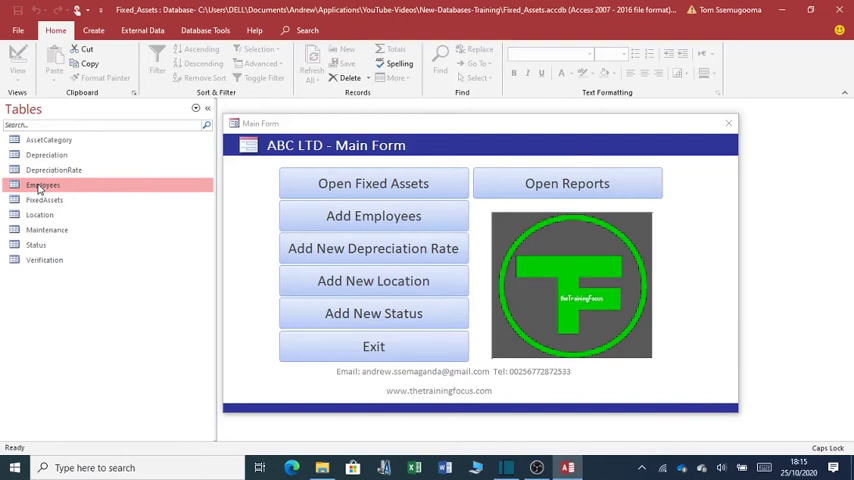
{"action": "right_click", "coordinate": [42, 184]}
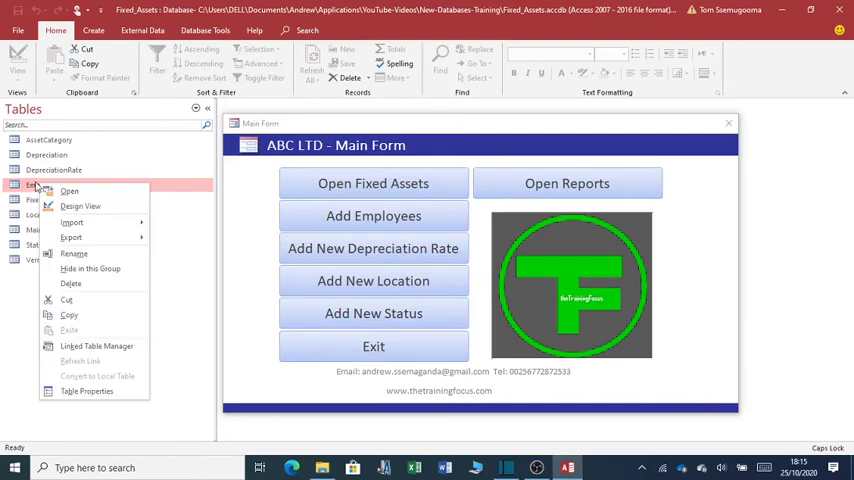
{"action": "mouse_move", "coordinate": [68, 206]}
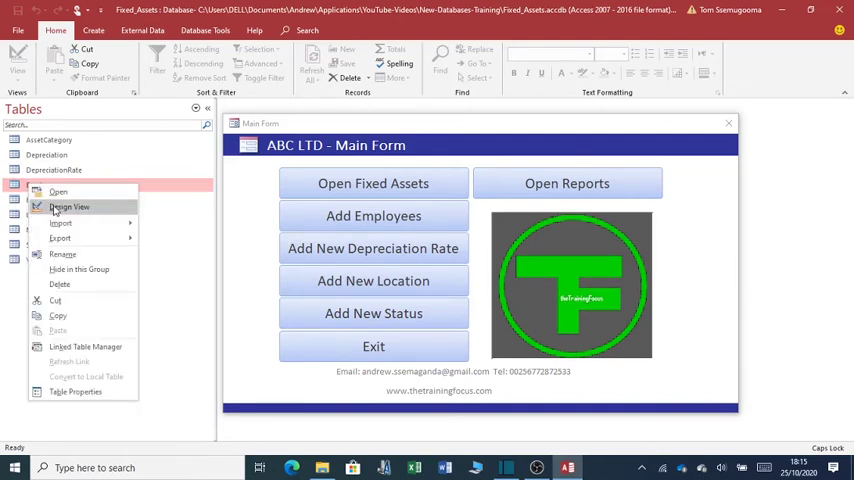
{"action": "left_click", "coordinate": [68, 208]}
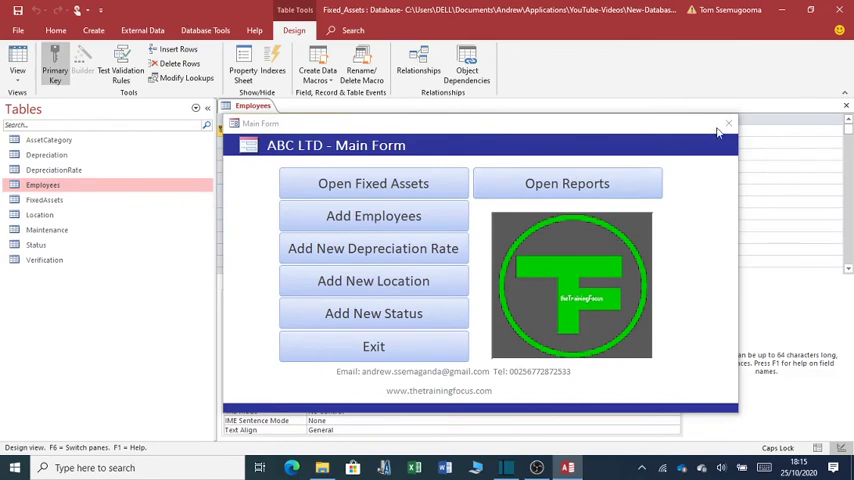
Close the Main Form and the Employees table design, leaving no objects open
{"action": "left_click", "coordinate": [728, 122]}
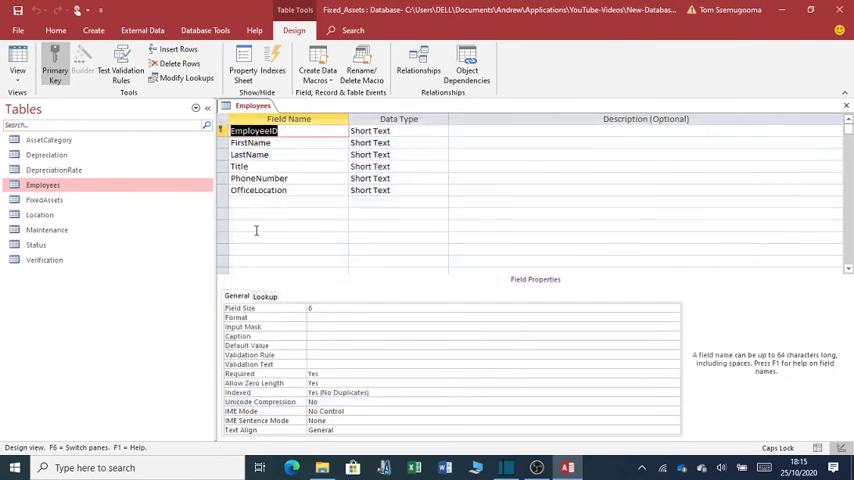
{"action": "left_click", "coordinate": [288, 200]}
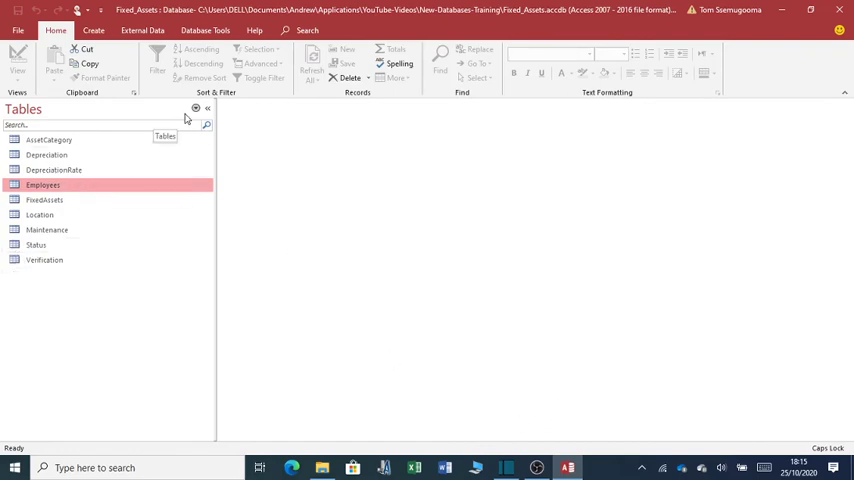
Switch the Navigation Pane category to Queries, then to Reports
{"action": "left_click", "coordinate": [196, 108]}
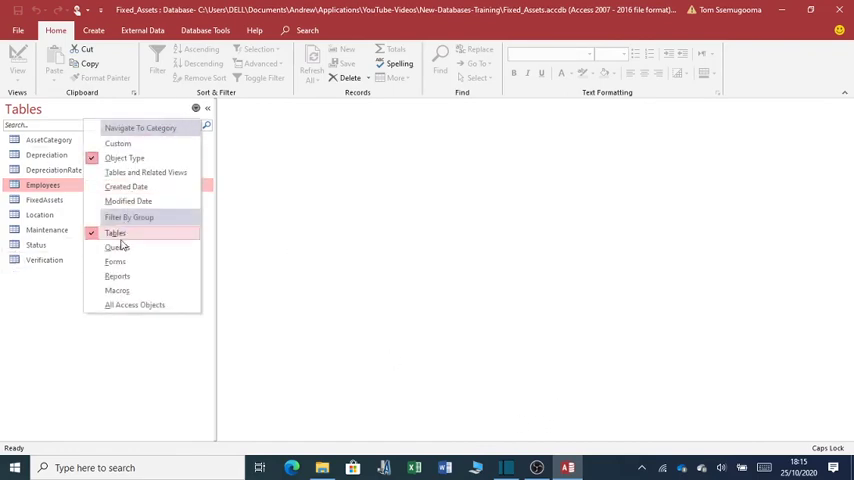
{"action": "left_click", "coordinate": [118, 246]}
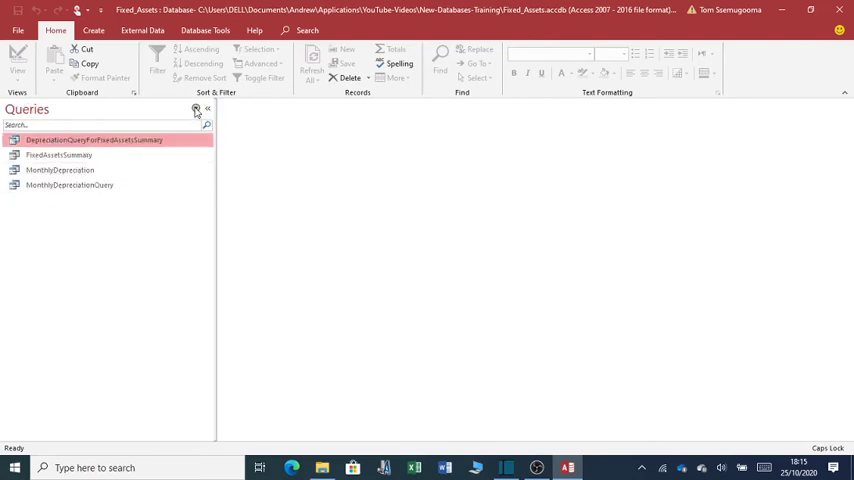
{"action": "left_click", "coordinate": [196, 108]}
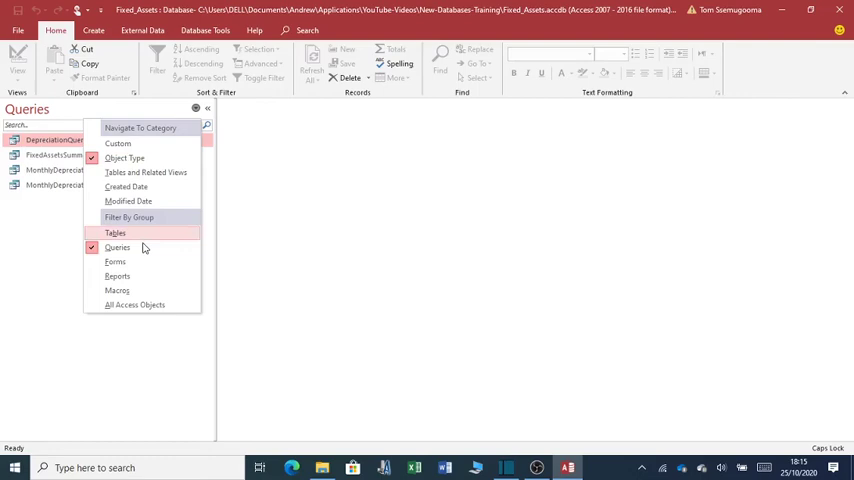
{"action": "left_click", "coordinate": [118, 276]}
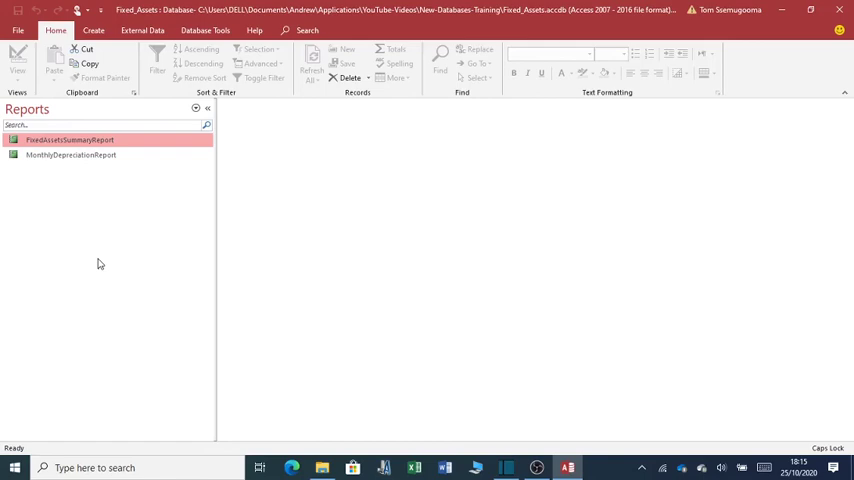
{"action": "mouse_move", "coordinate": [100, 278]}
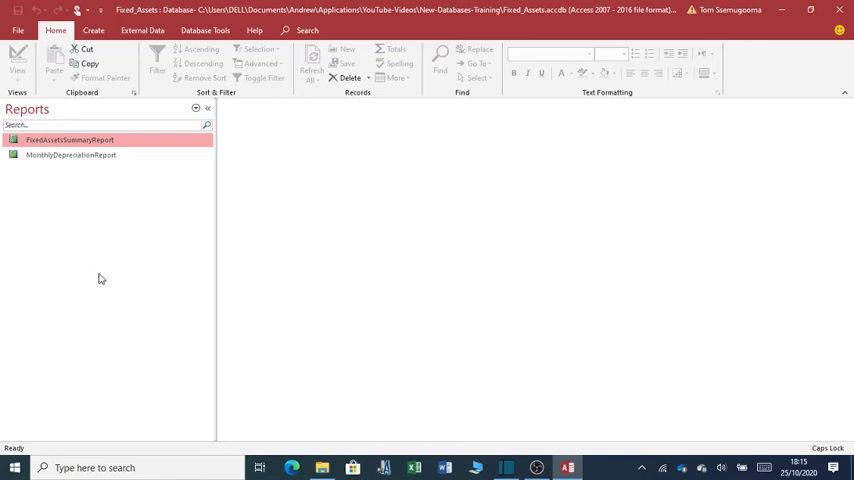
{"action": "mouse_move", "coordinate": [96, 278]}
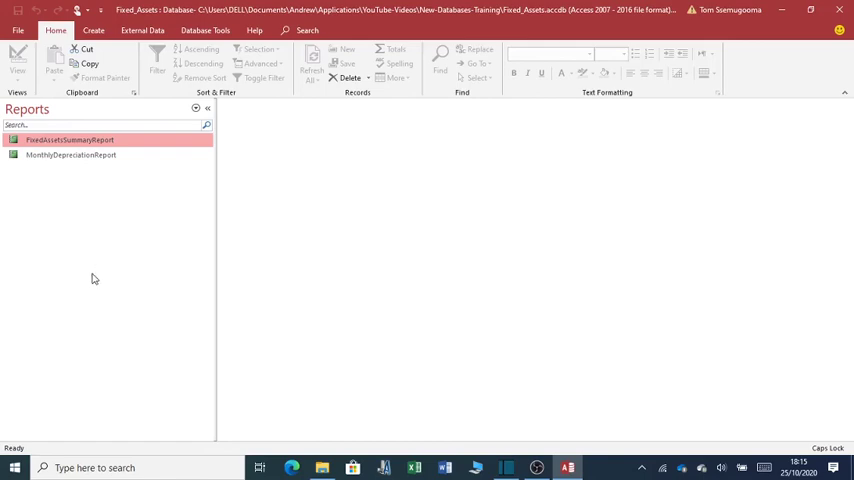
{"action": "mouse_move", "coordinate": [76, 300]}
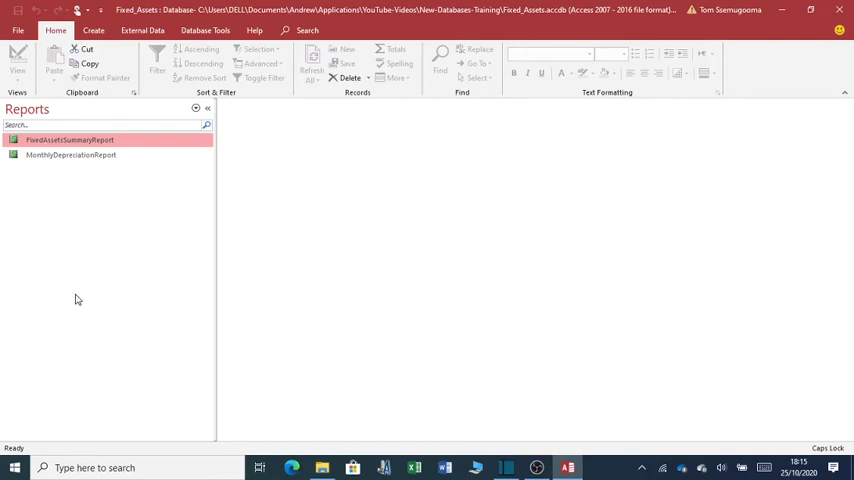
{"action": "mouse_move", "coordinate": [402, 338]}
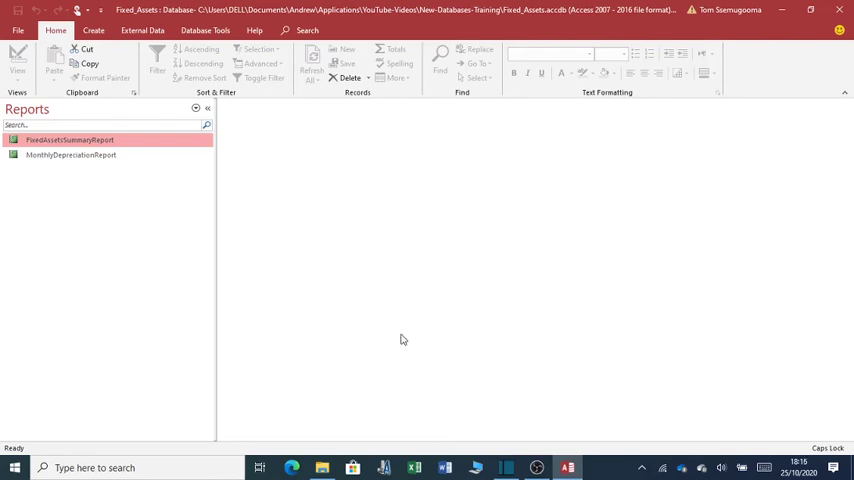
{"action": "mouse_move", "coordinate": [418, 352]}
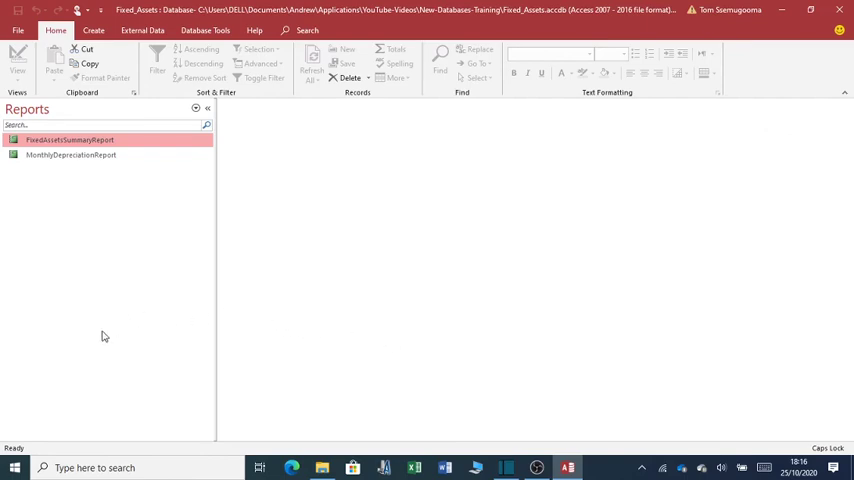
{"action": "mouse_move", "coordinate": [104, 336]}
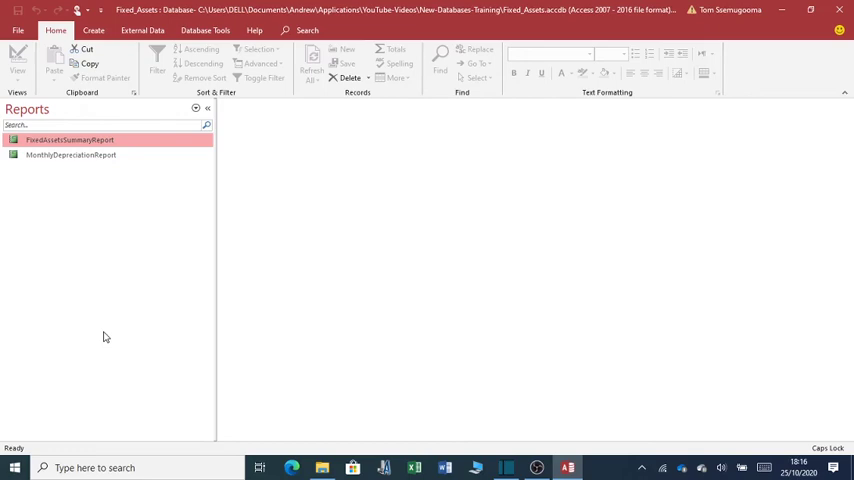
{"action": "mouse_move", "coordinate": [122, 294]}
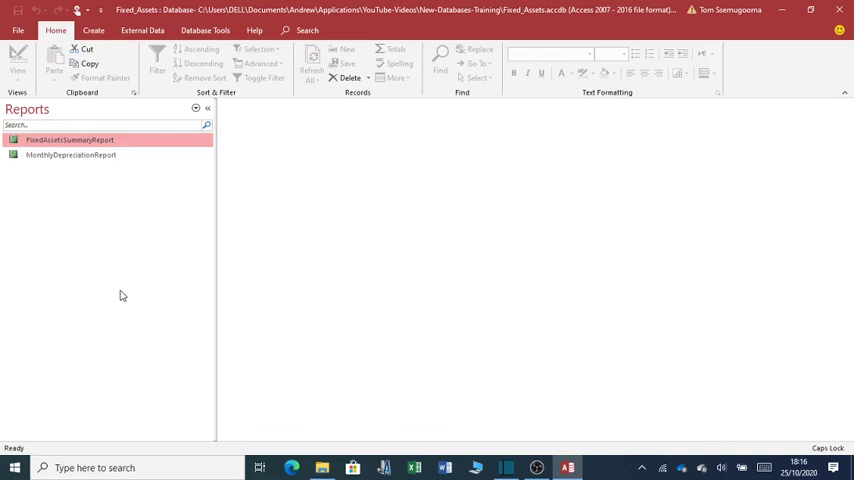
{"action": "mouse_move", "coordinate": [110, 276]}
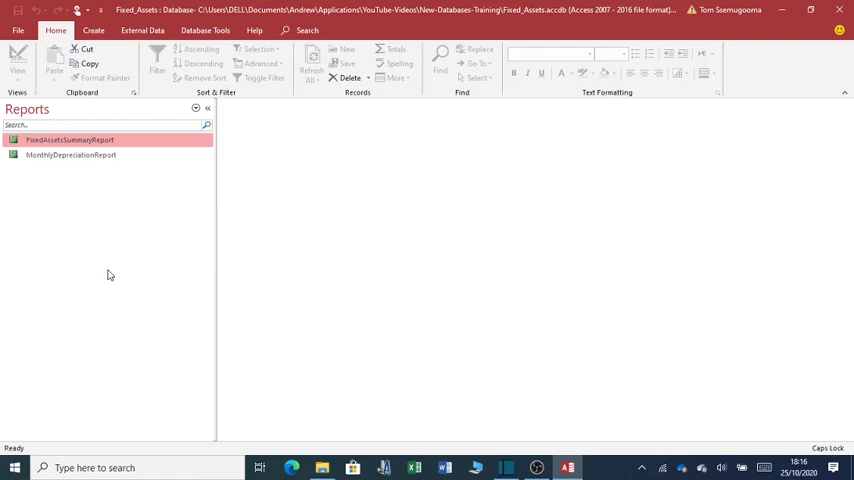
{"action": "mouse_move", "coordinate": [90, 272]}
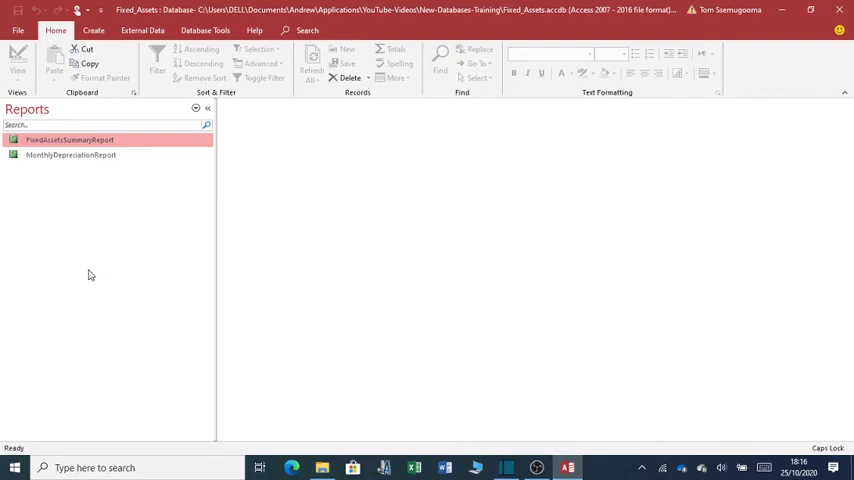
{"action": "mouse_move", "coordinate": [100, 254]}
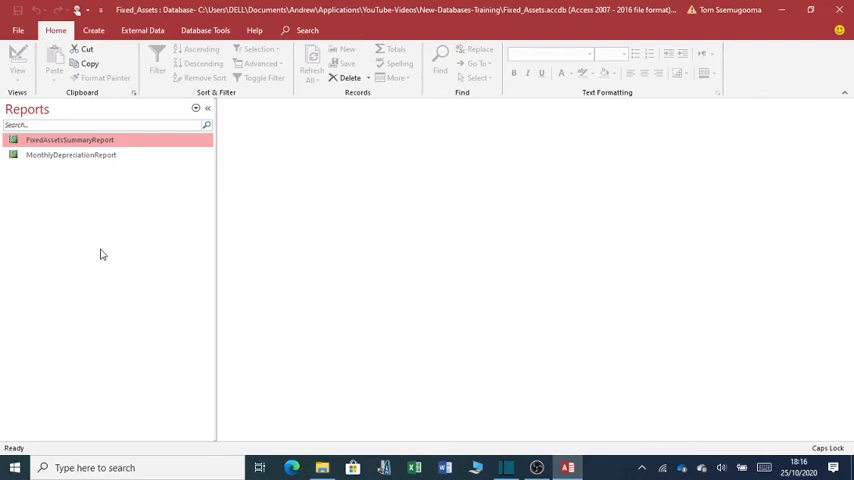